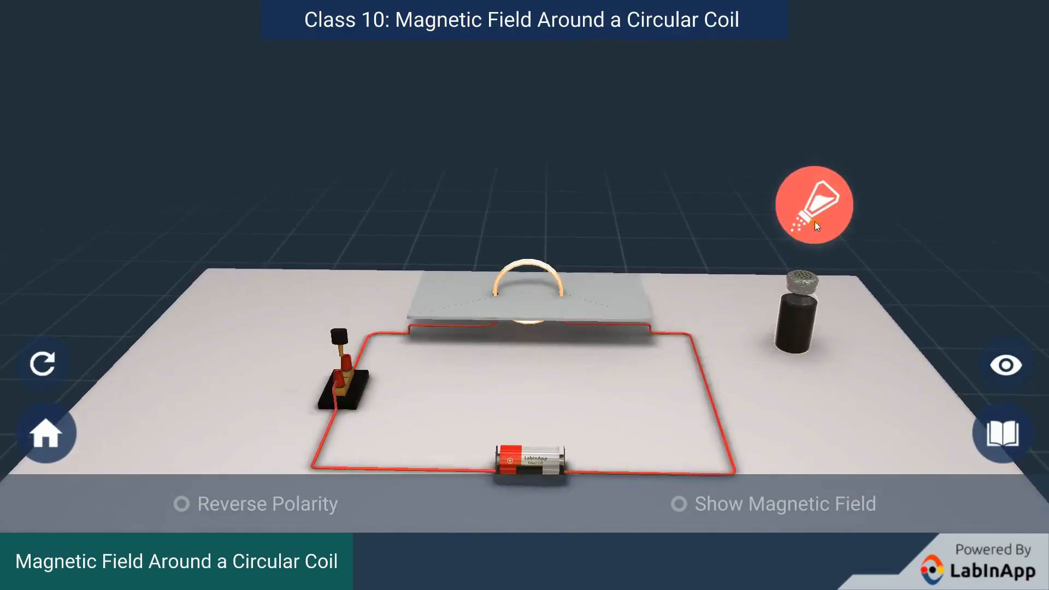
- Sprinkle iron filings around the coil and tap the board so they form concentric circles
{"action": "left_click", "coordinate": [815, 204]}
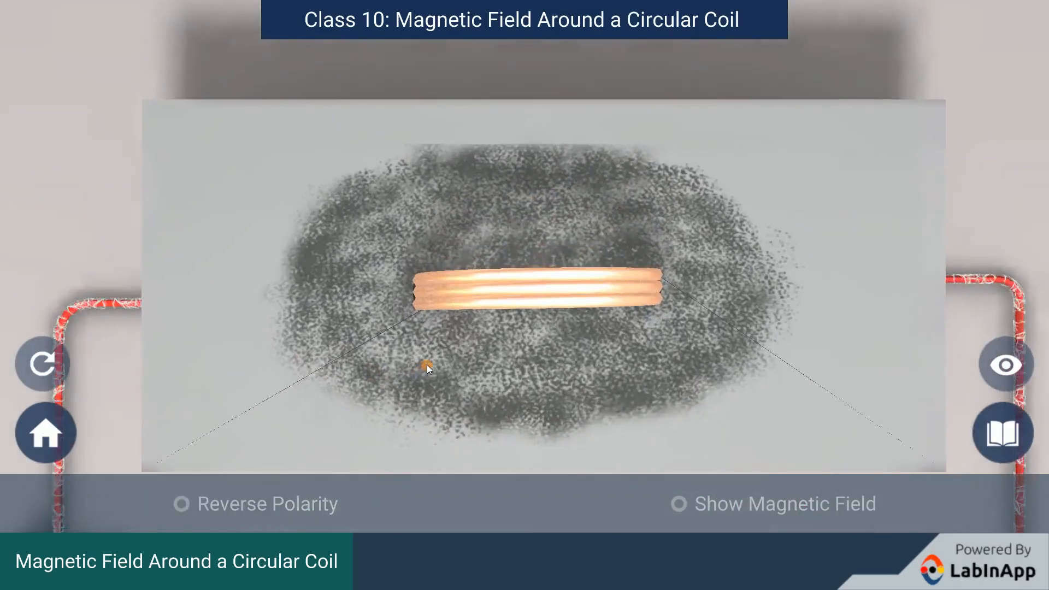
{"action": "left_click", "coordinate": [677, 503]}
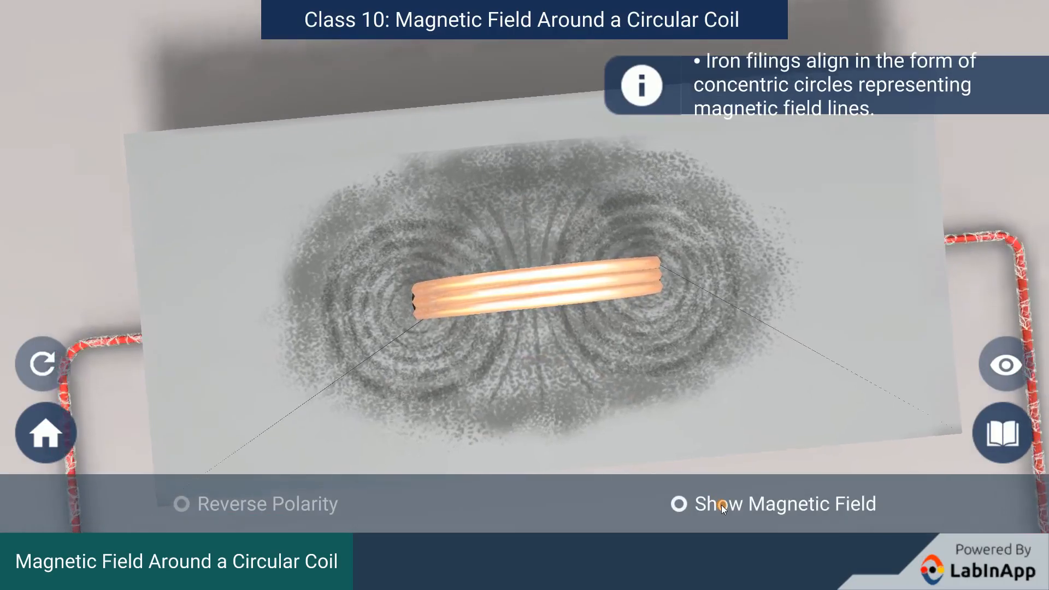
- Show the red magnetic field lines with direction arrows over the filing pattern
{"action": "left_click", "coordinate": [679, 503]}
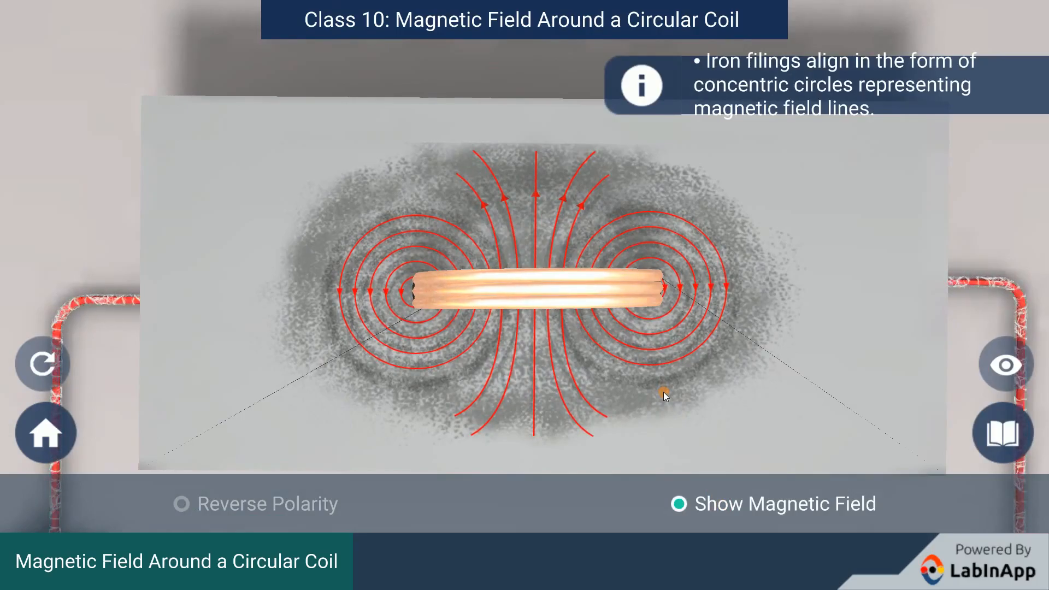
- Bring up the theory notes explaining the field lines straightening at the loop's centre
{"action": "left_click", "coordinate": [1002, 433]}
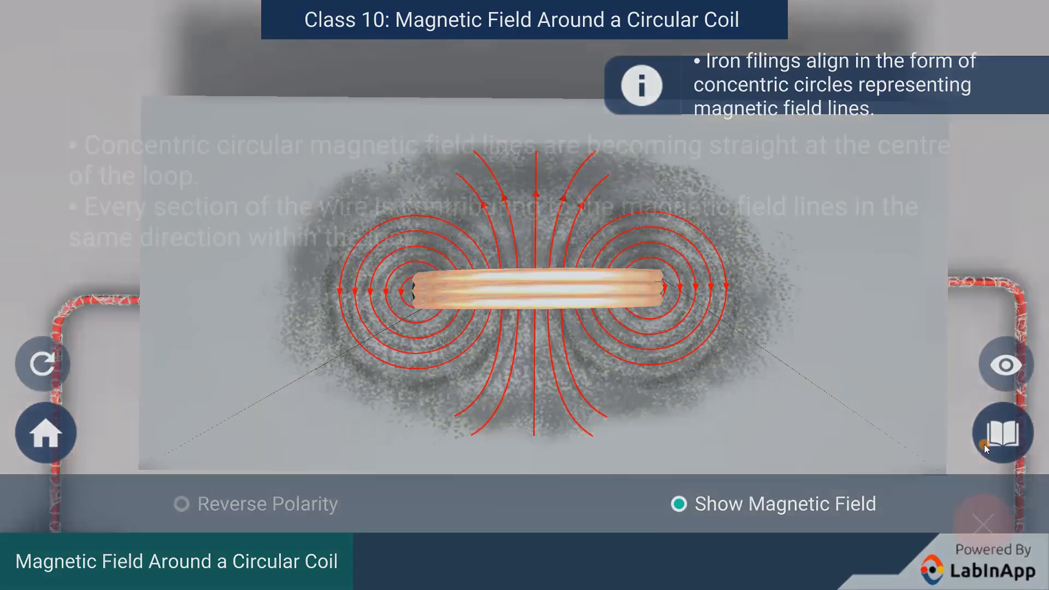